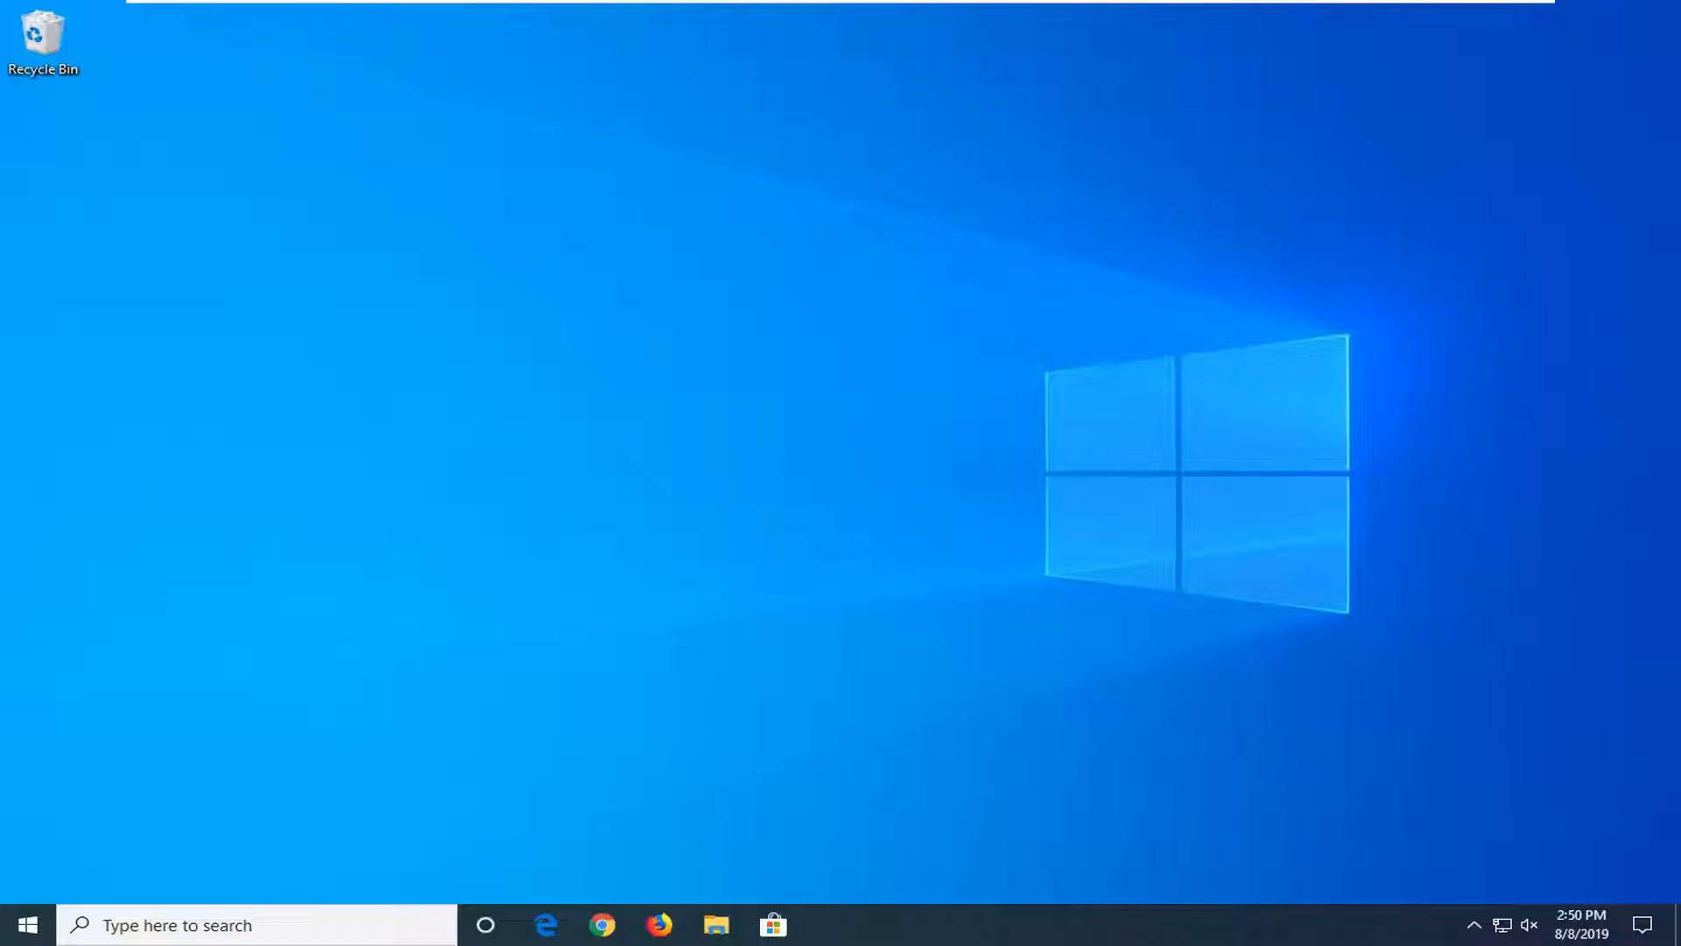
Launch Command Prompt as administrator from a Start search for cmd, approving the UAC prompt
left_click(21, 924)
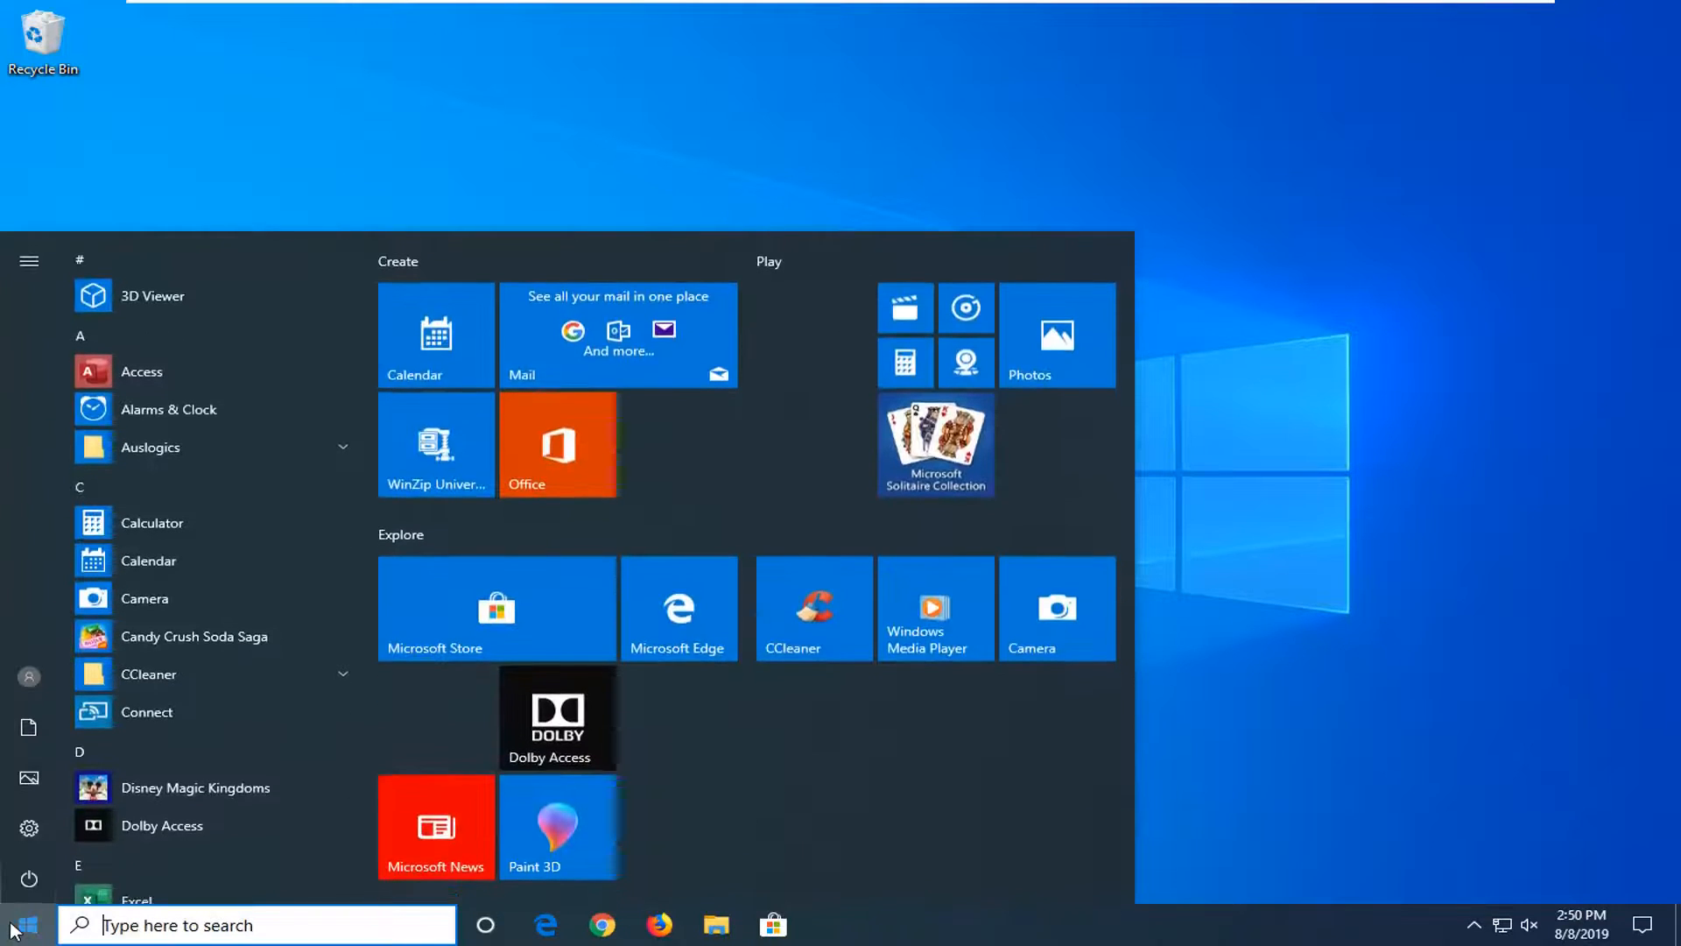
type("cmd")
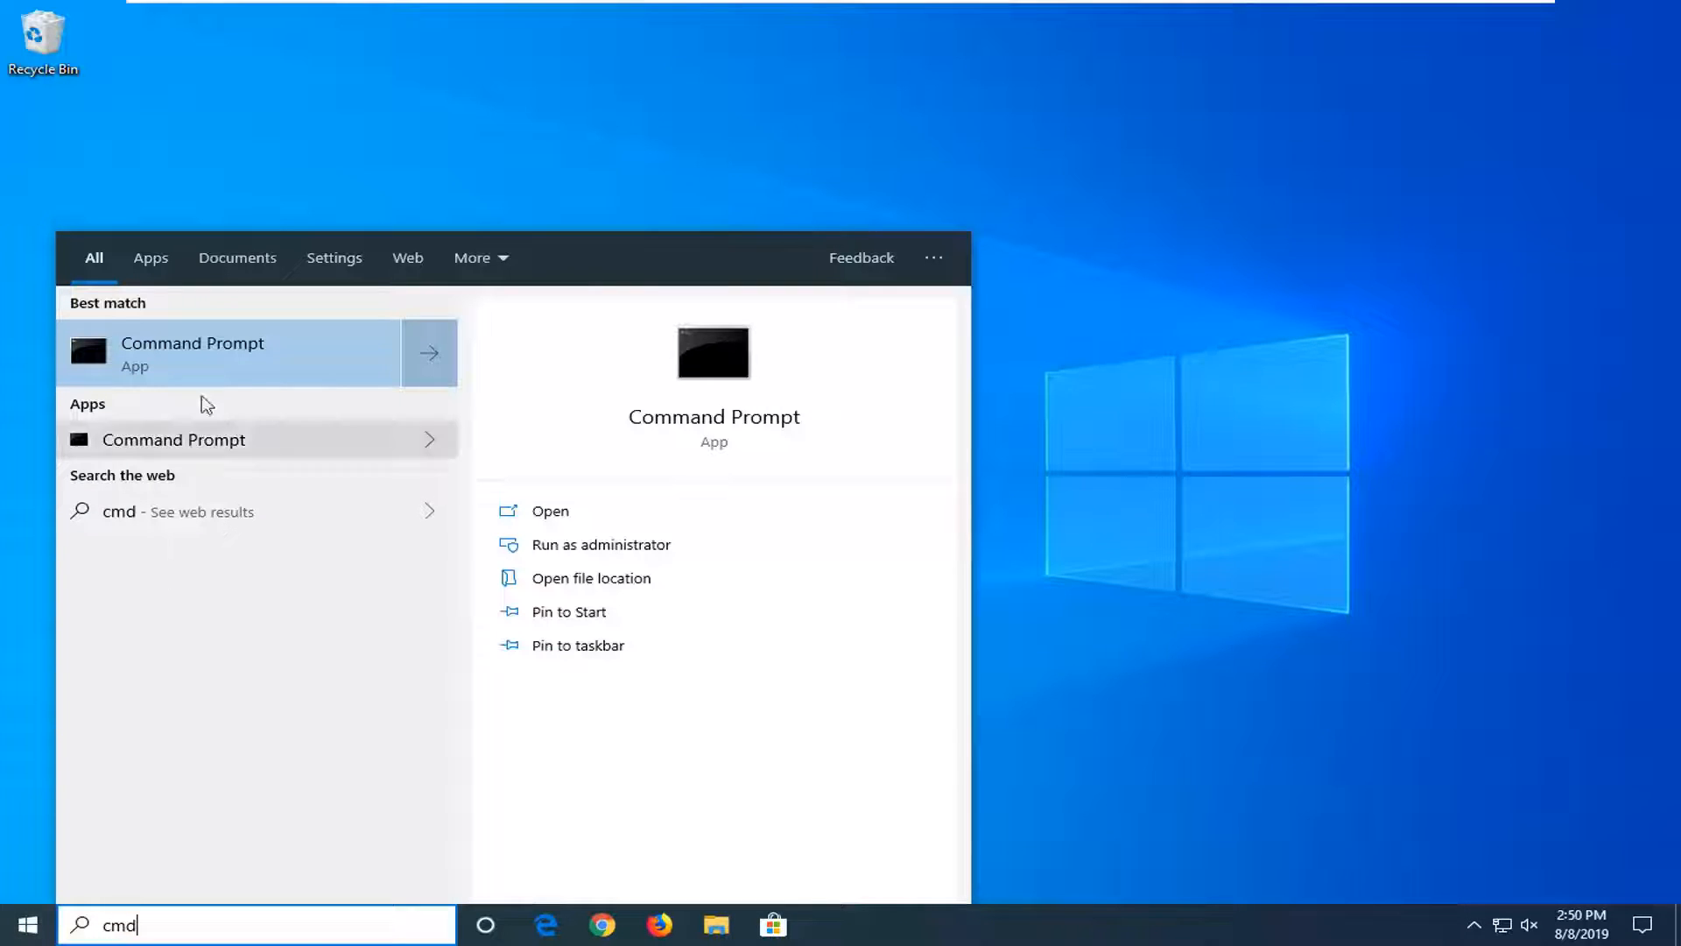
right_click(193, 354)
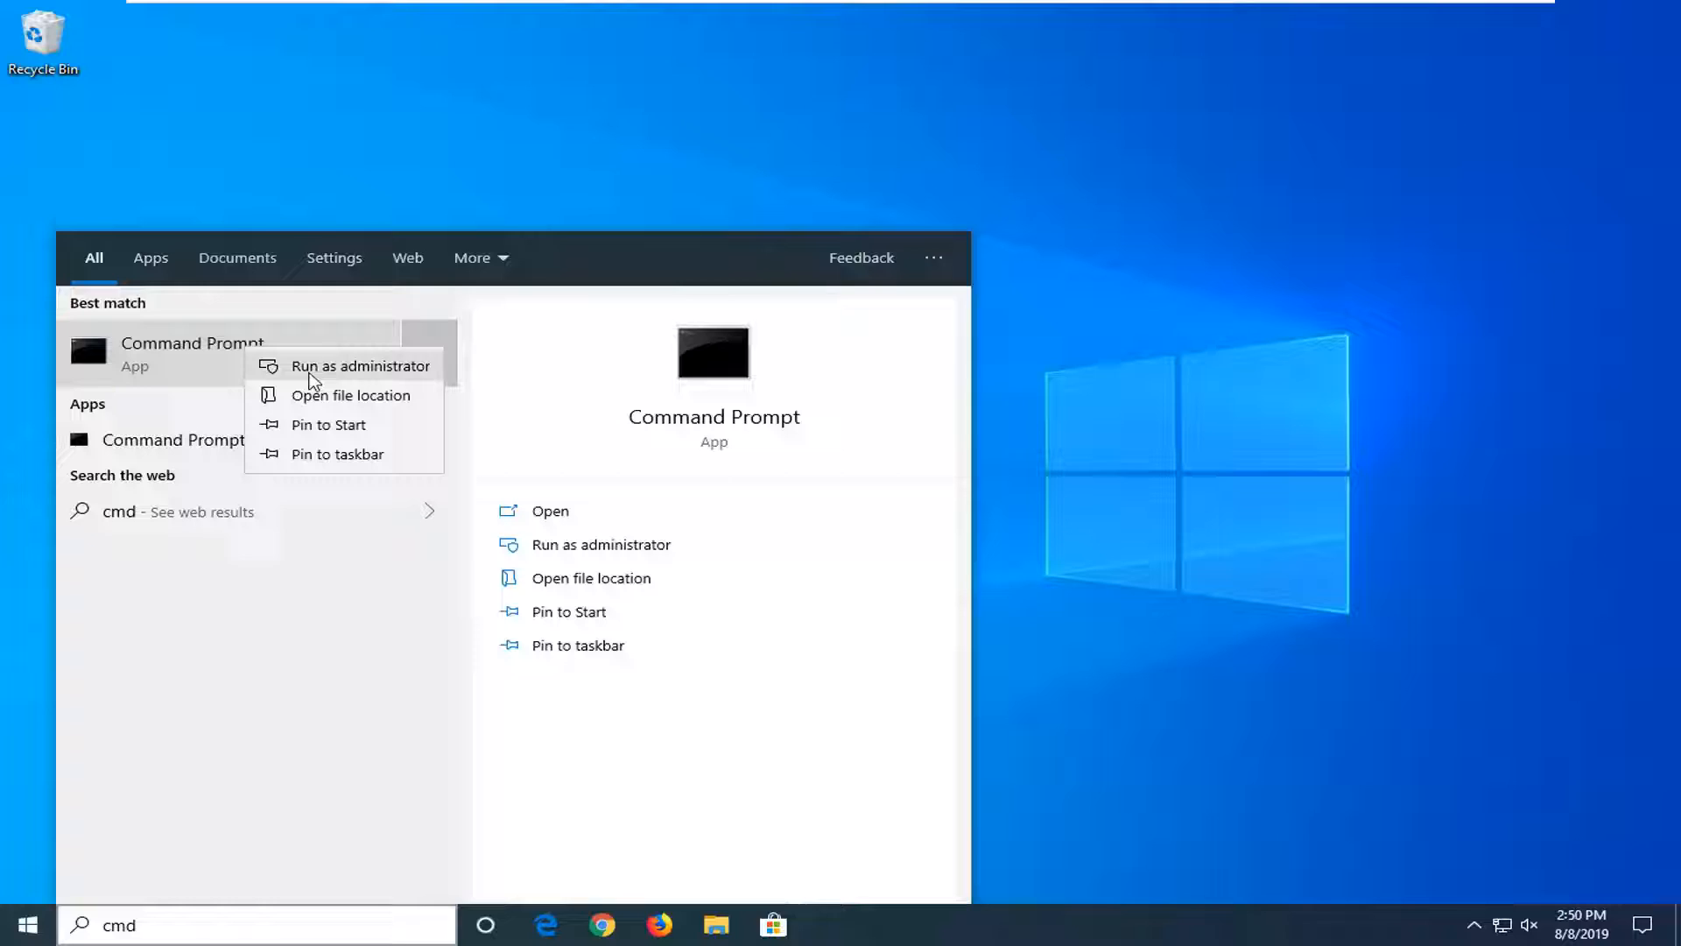
left_click(360, 366)
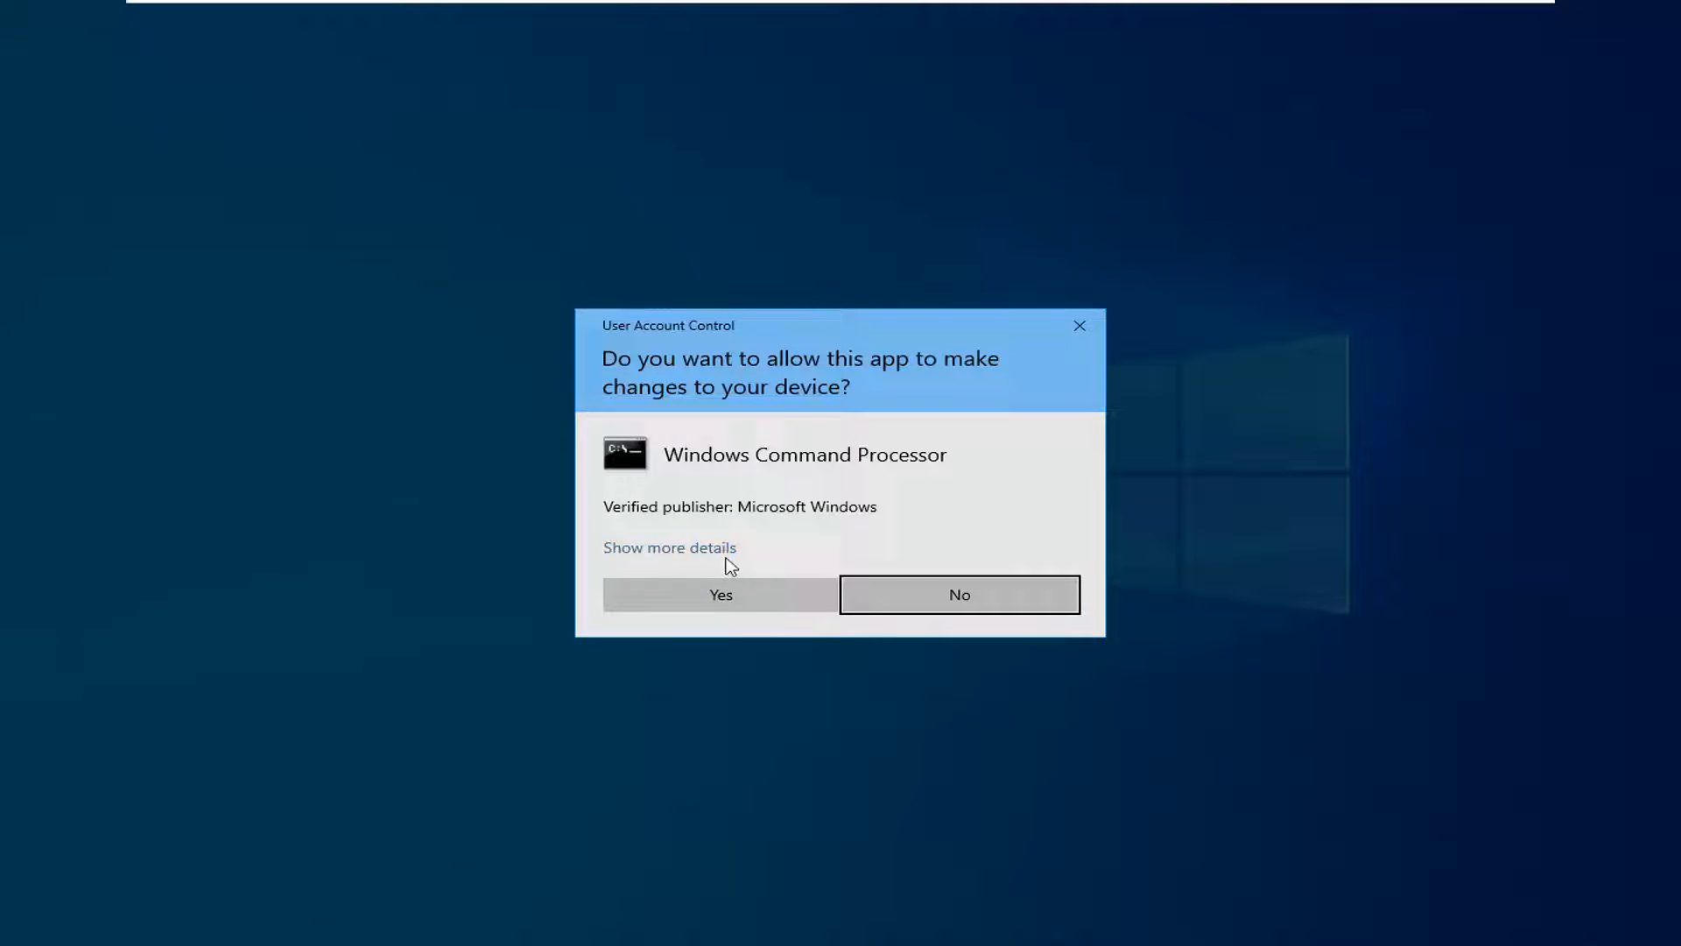
left_click(720, 593)
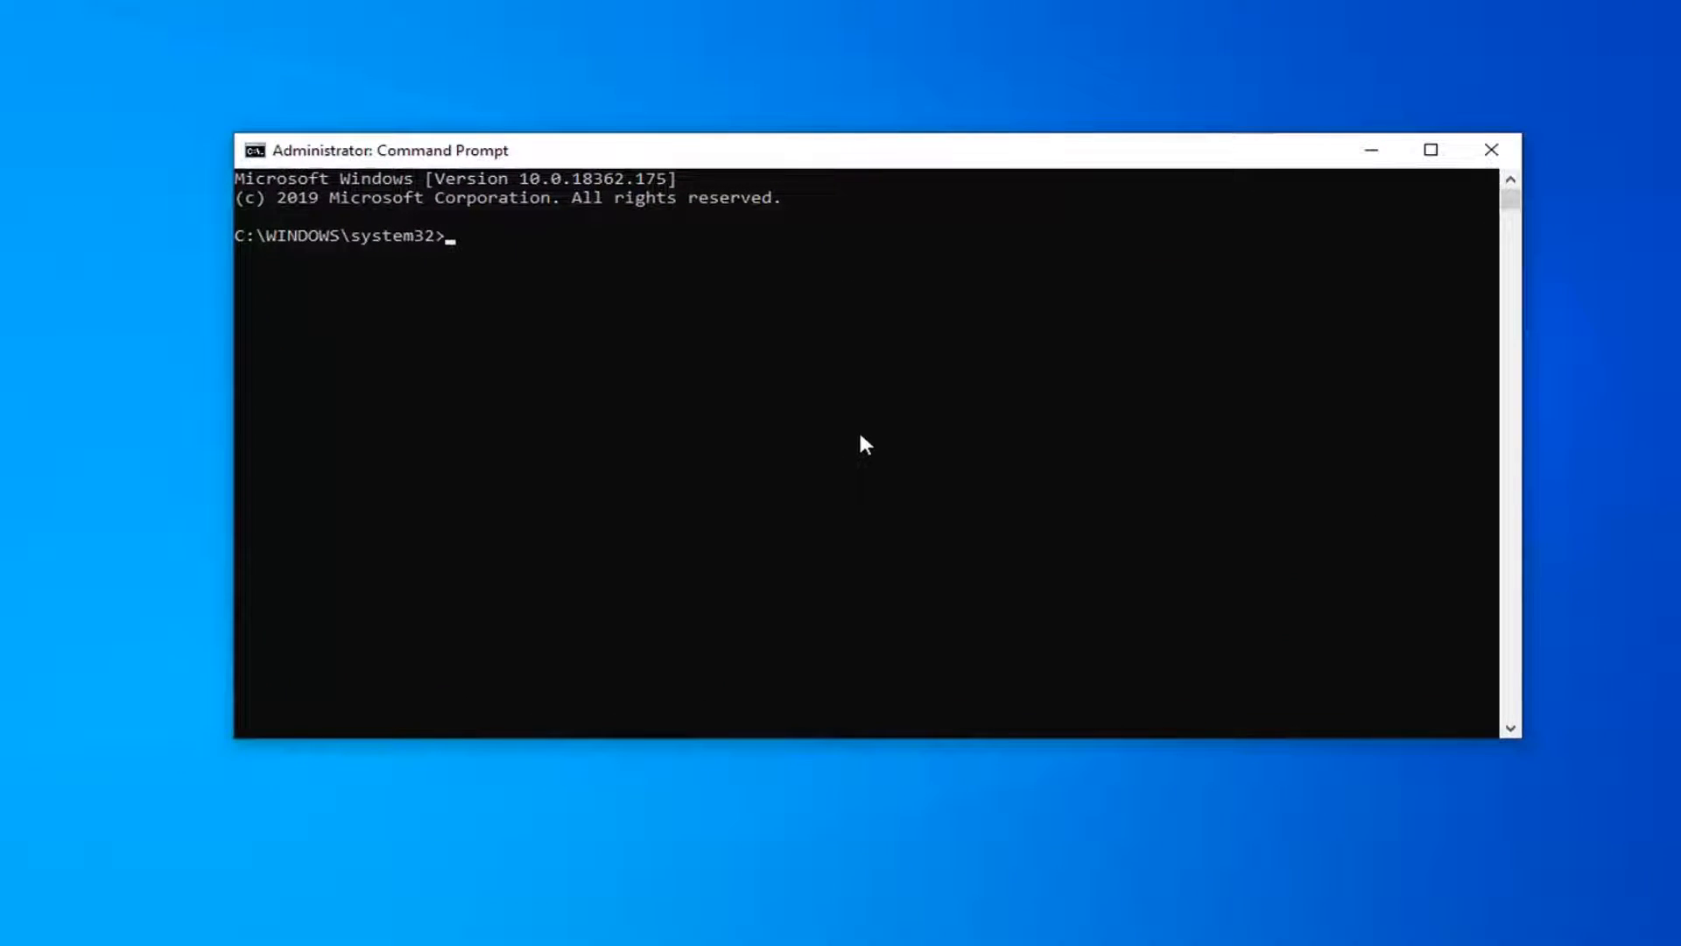
left_click(15, 938)
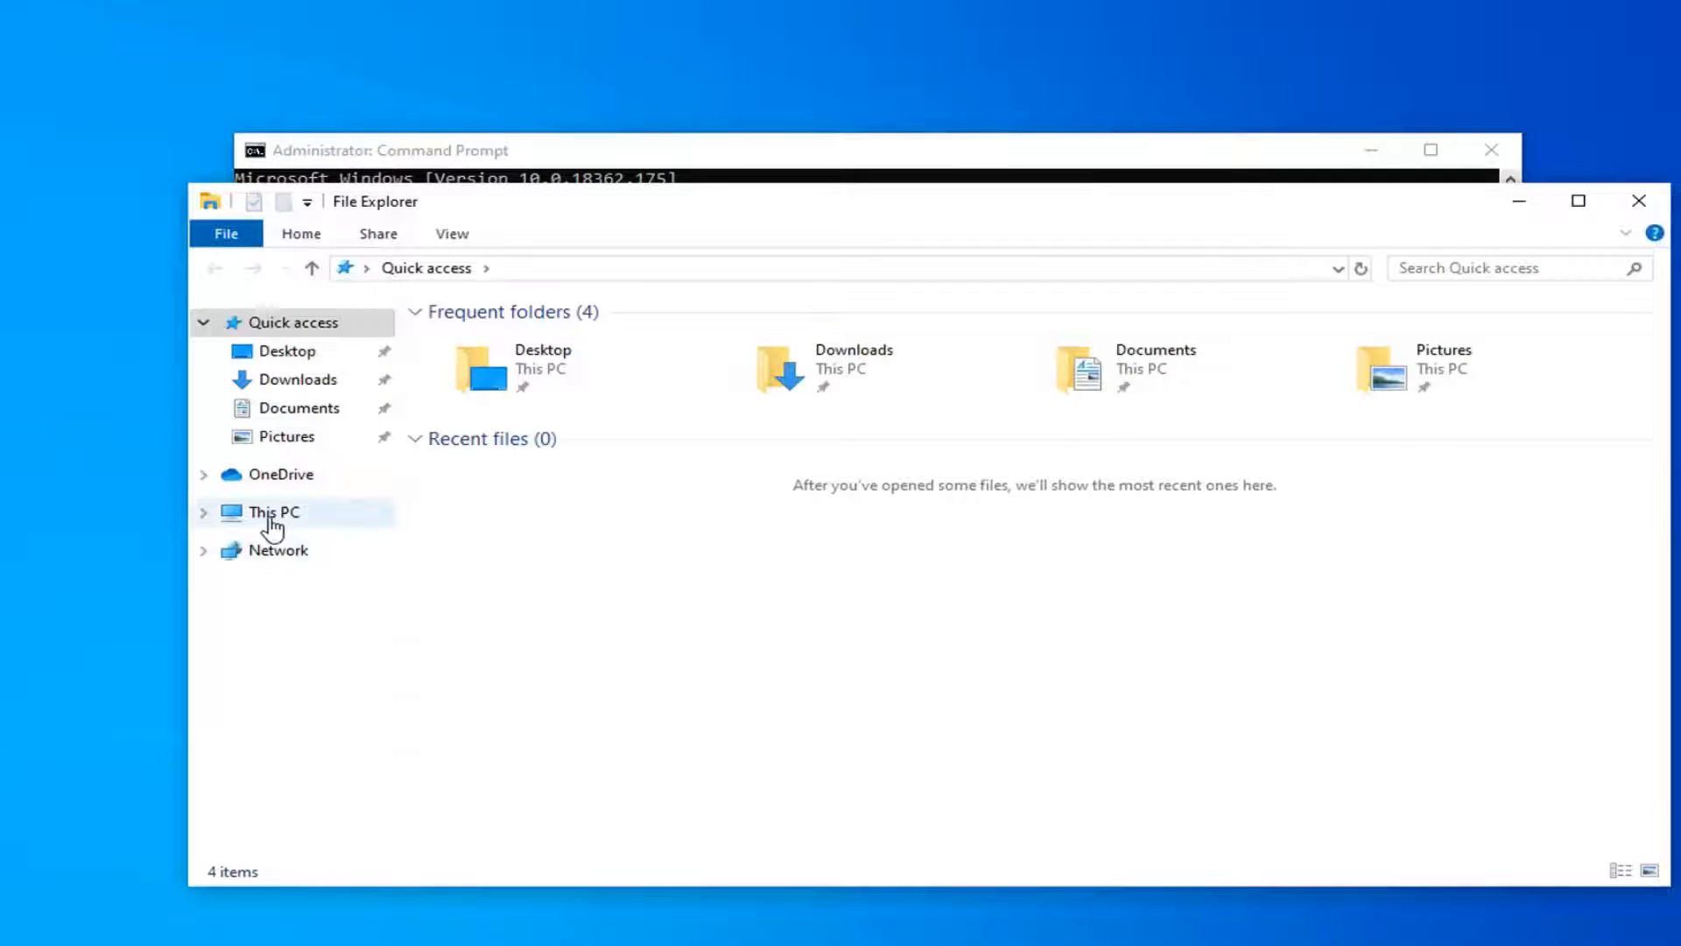
left_click(273, 512)
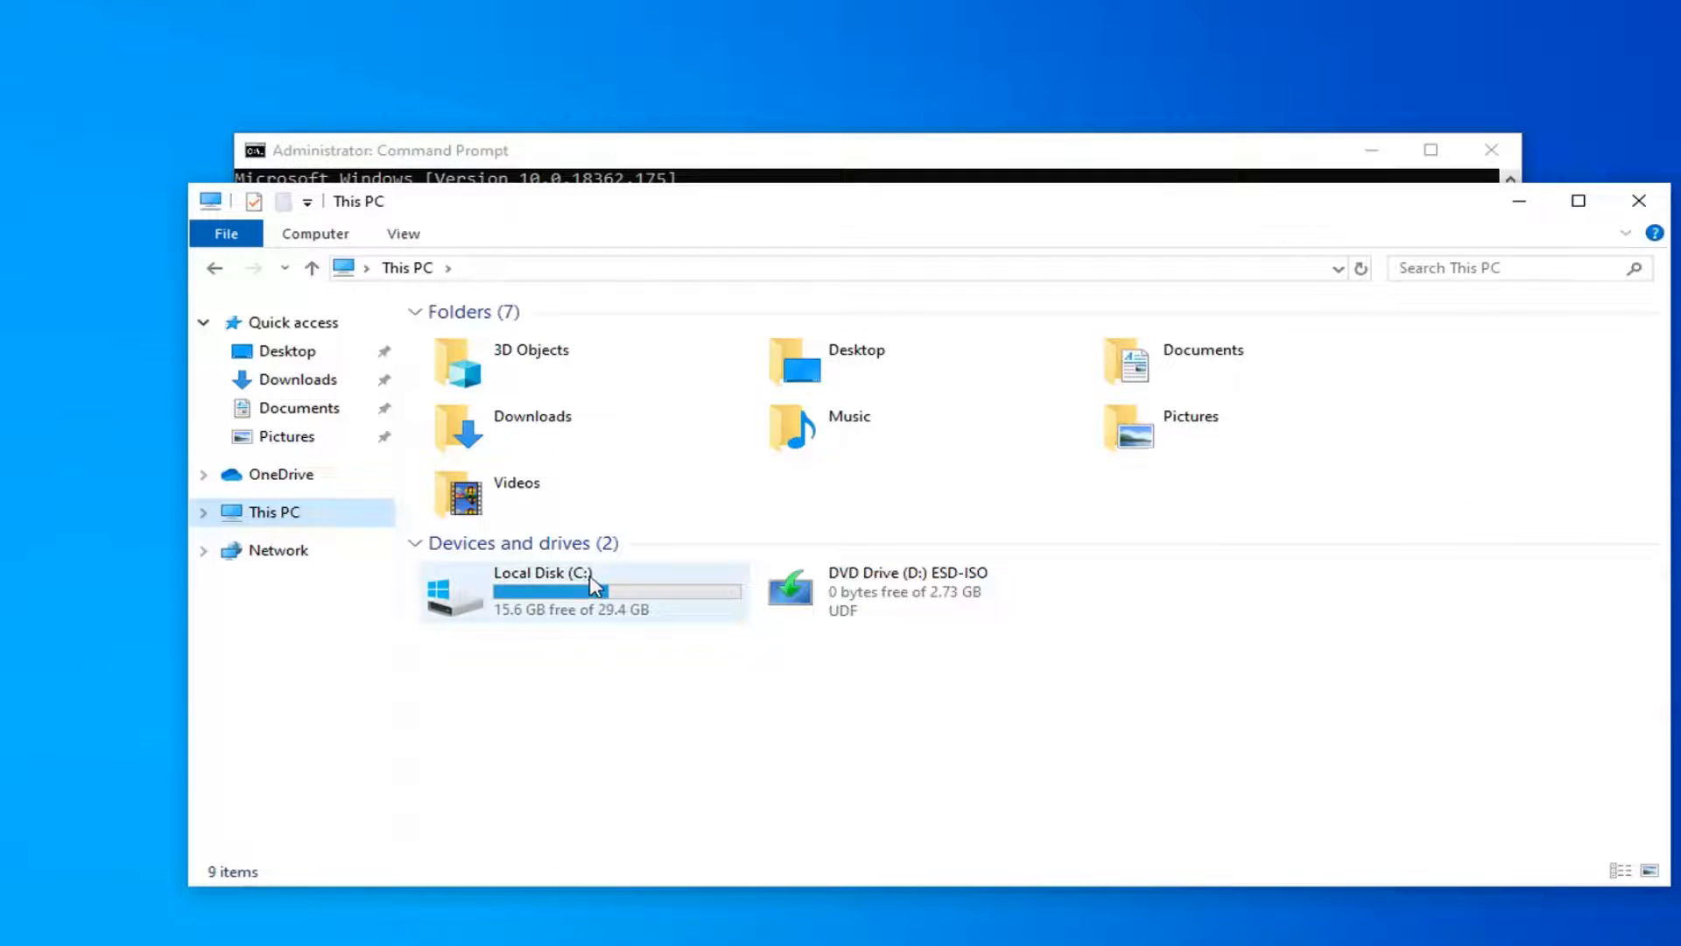
mouse_move(590, 590)
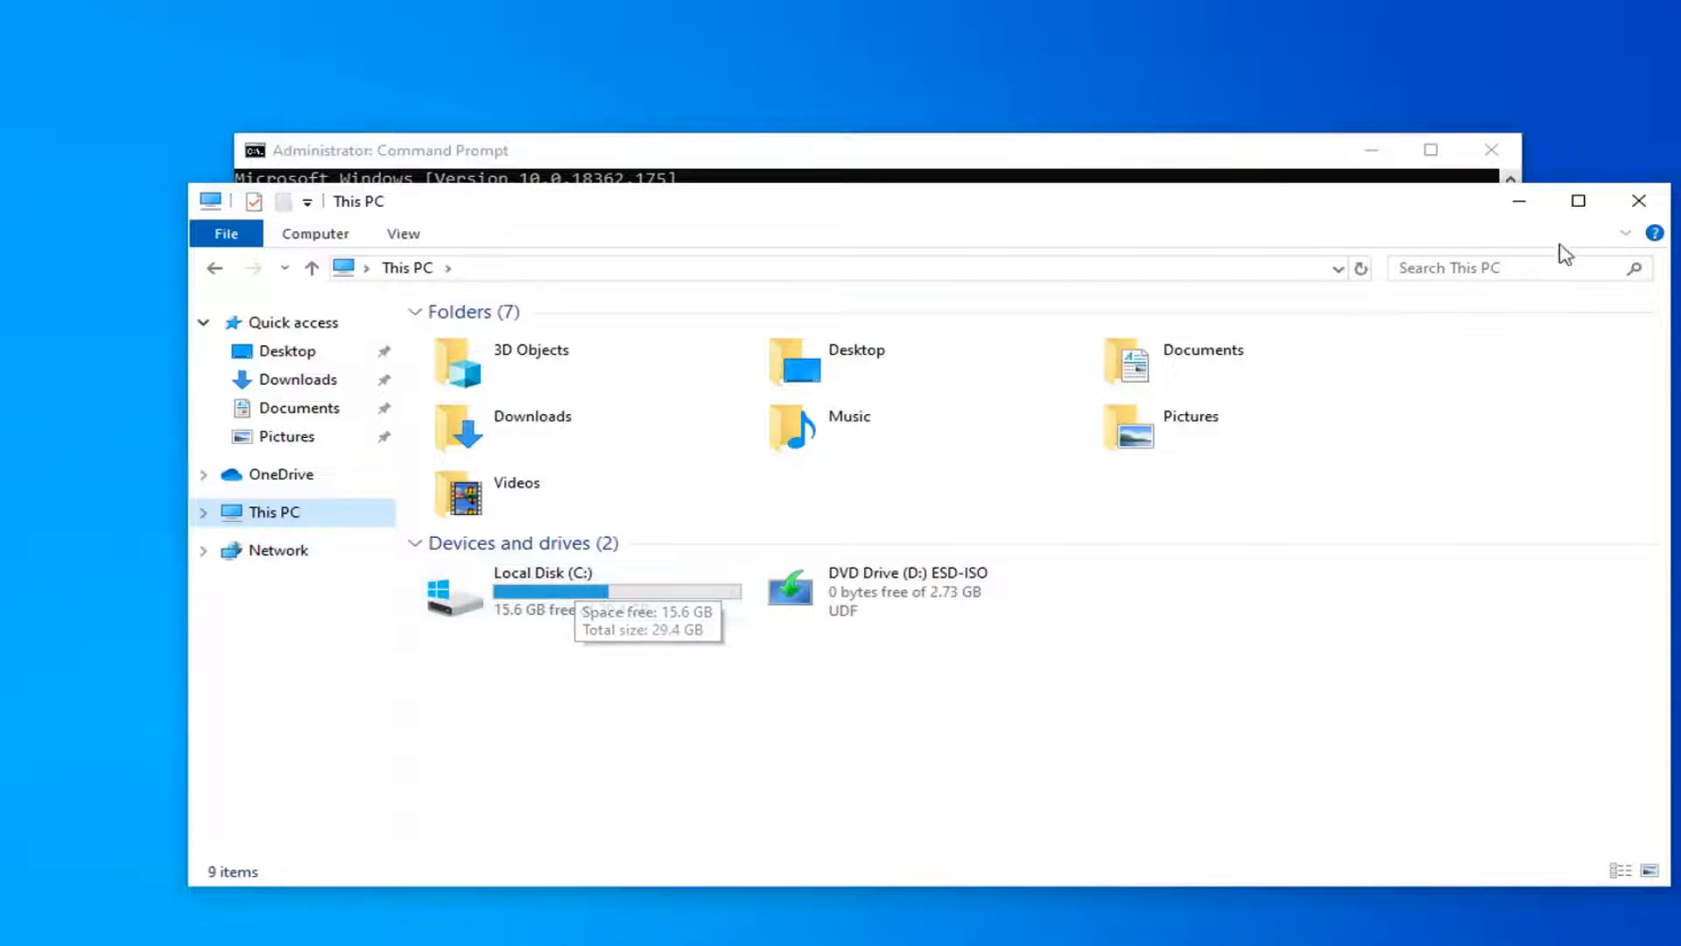
left_click(389, 149)
type("fsutil dirty query C:")
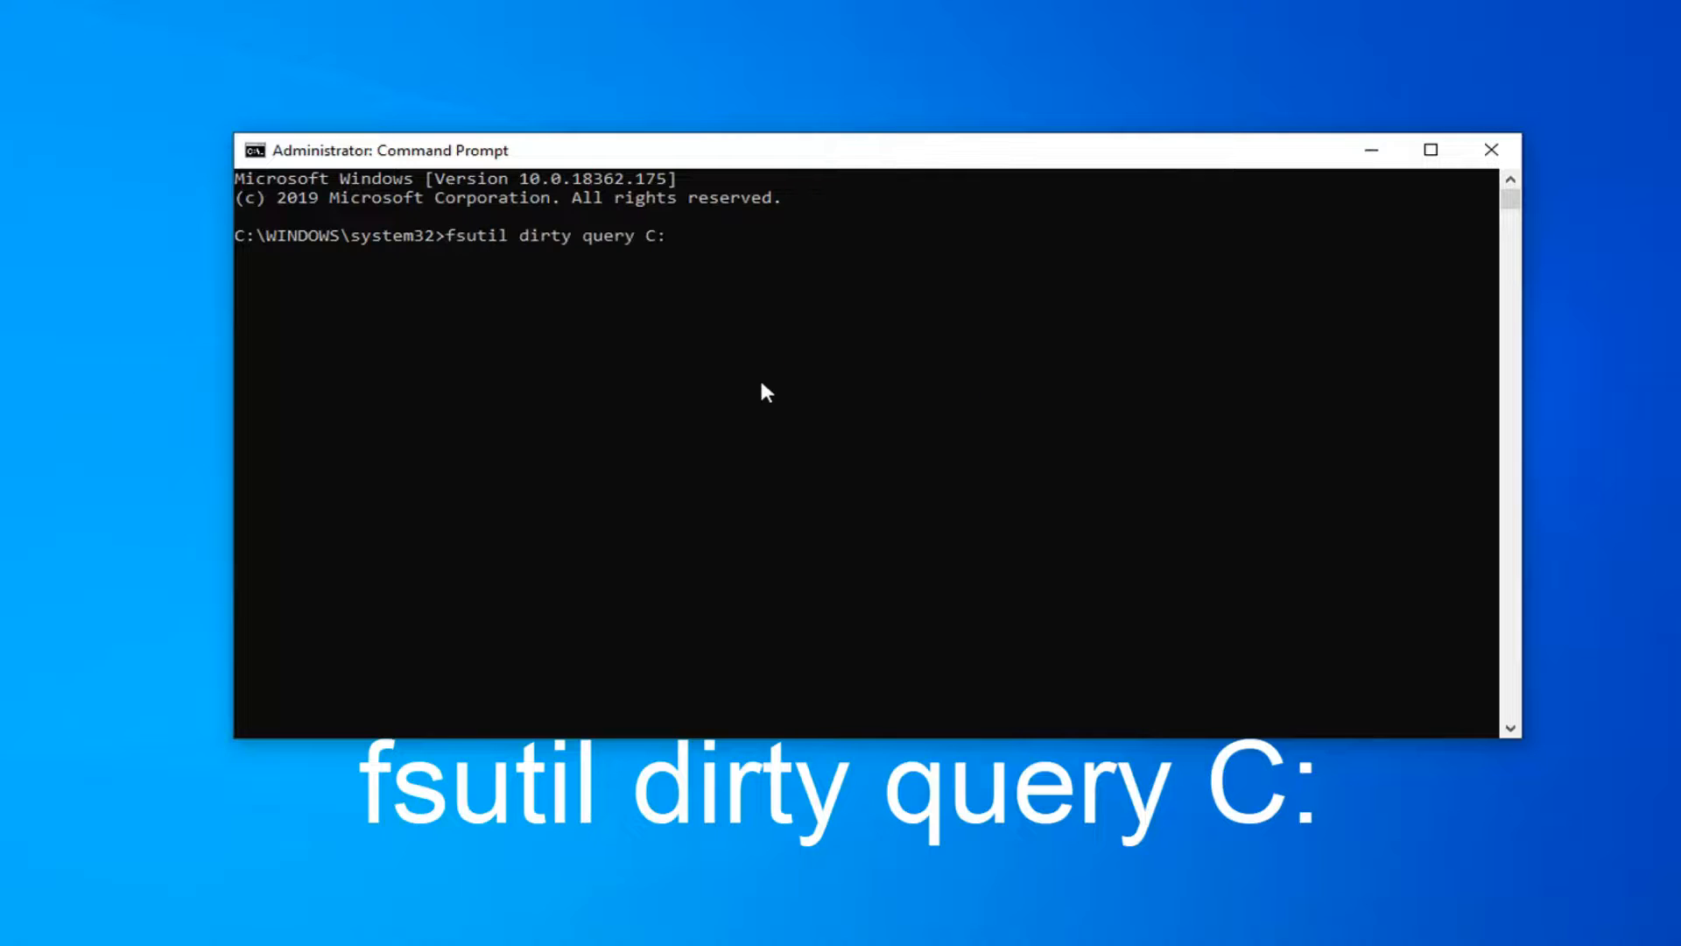
Run fsutil dirty query C:, which reports the volume is NOT Dirty
key("Enter")
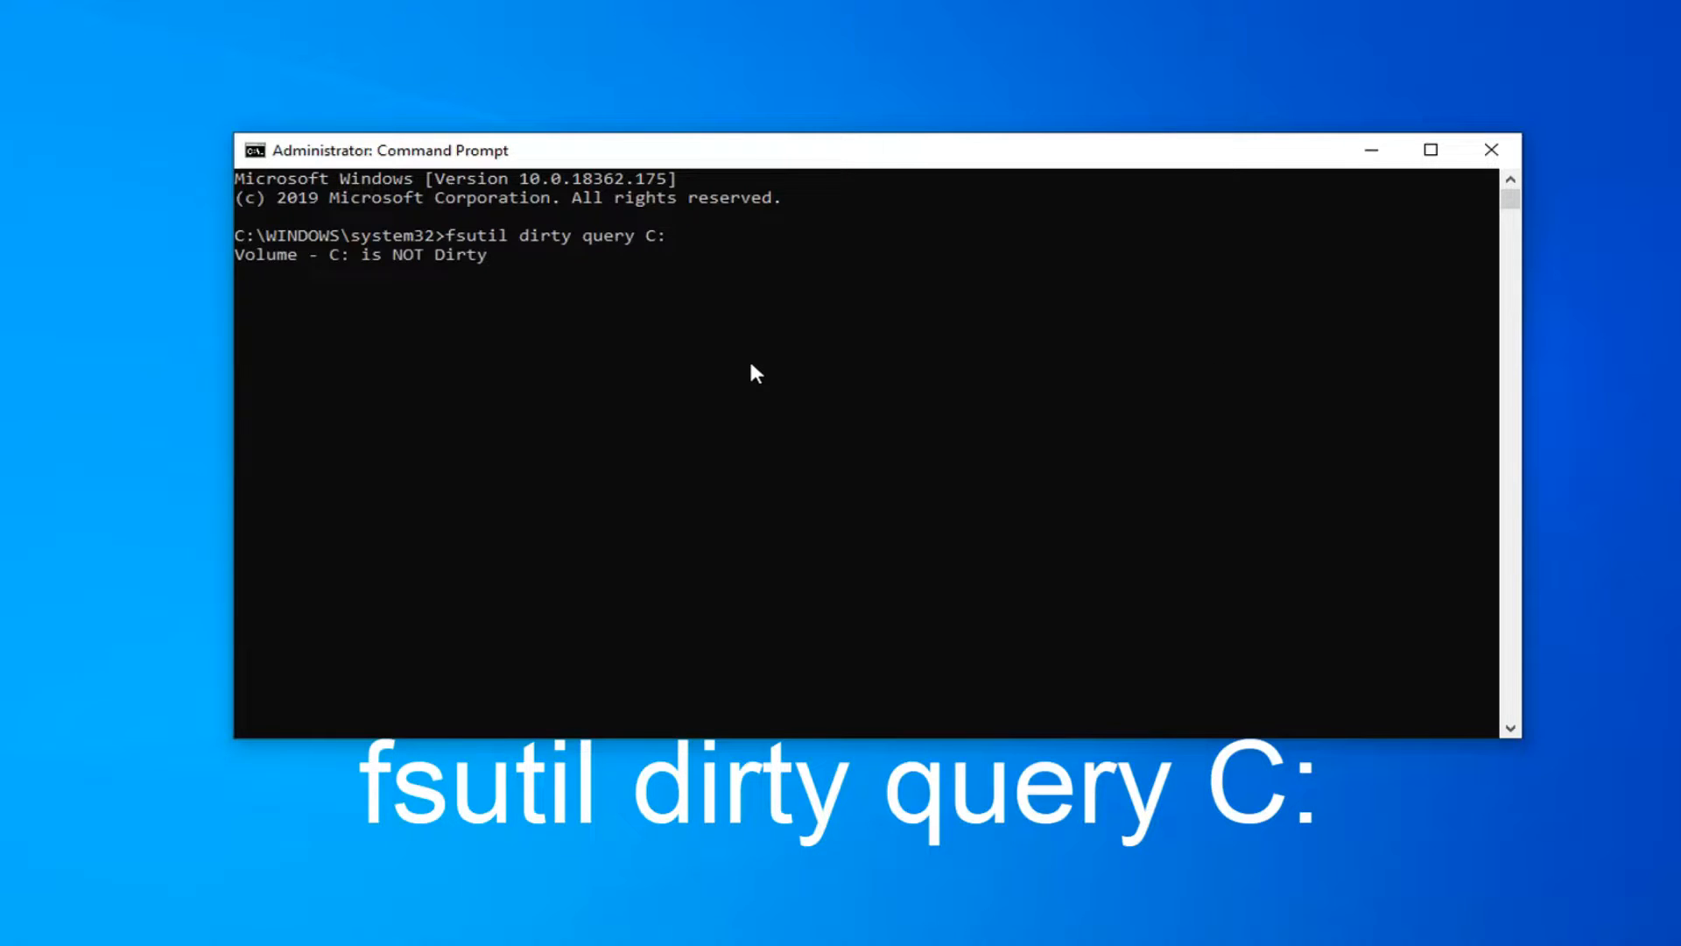
key("enter")
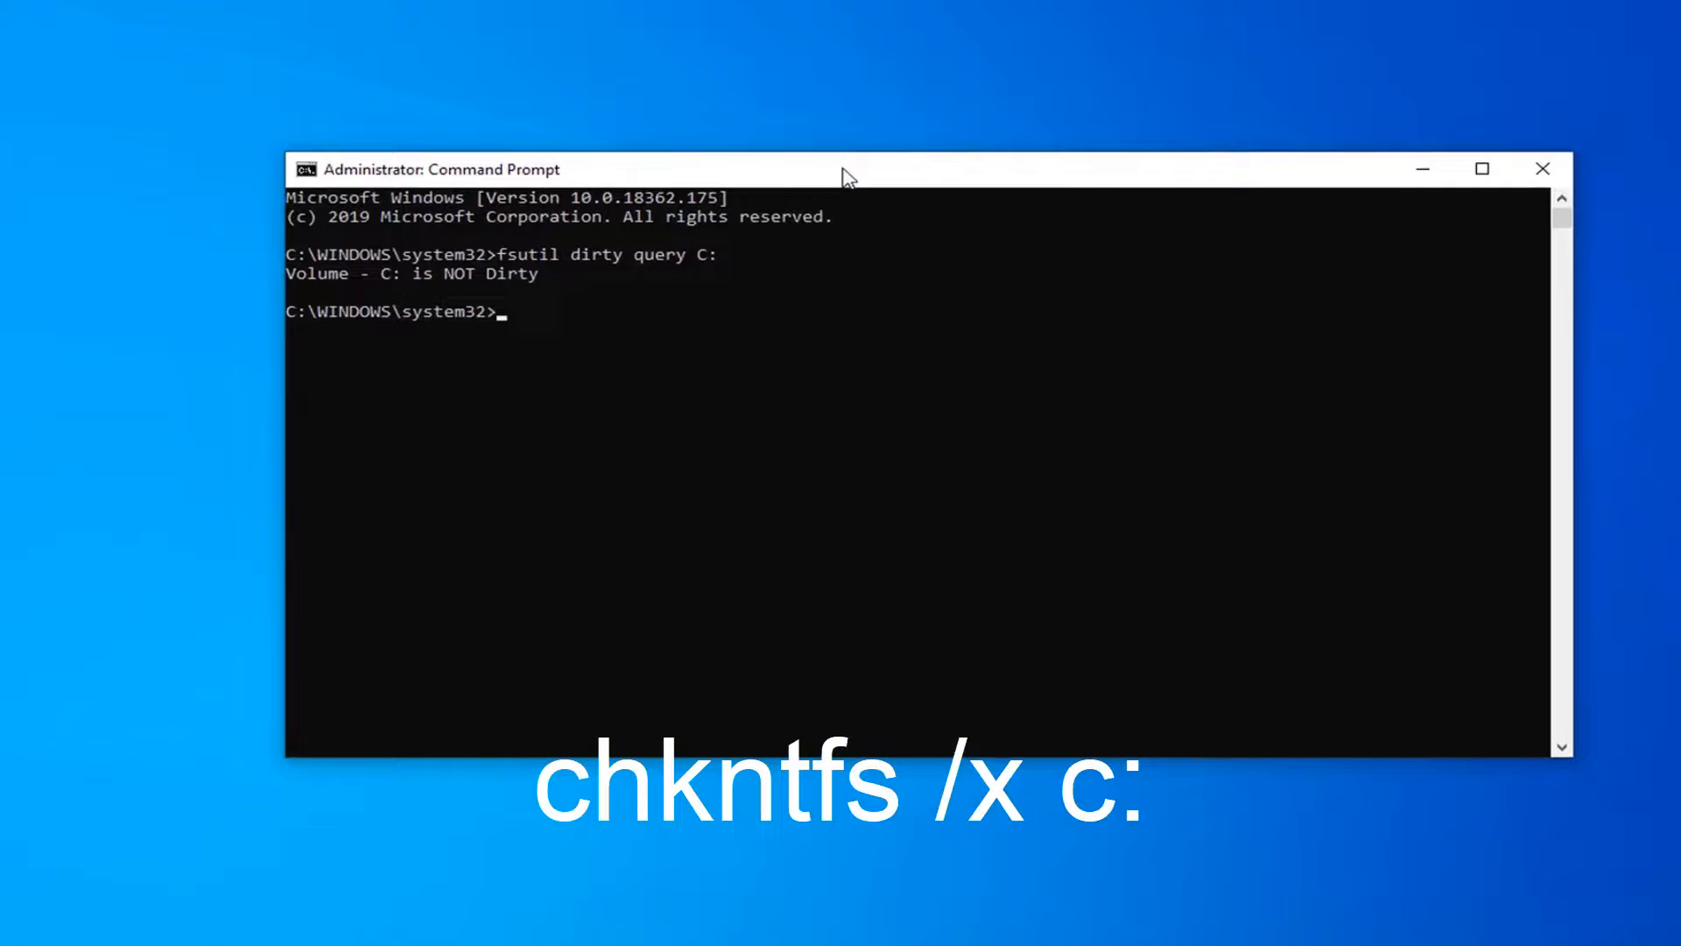
Paste and run chkntfs /x c: to exclude drive C: from boot-time checking
right_click(847, 170)
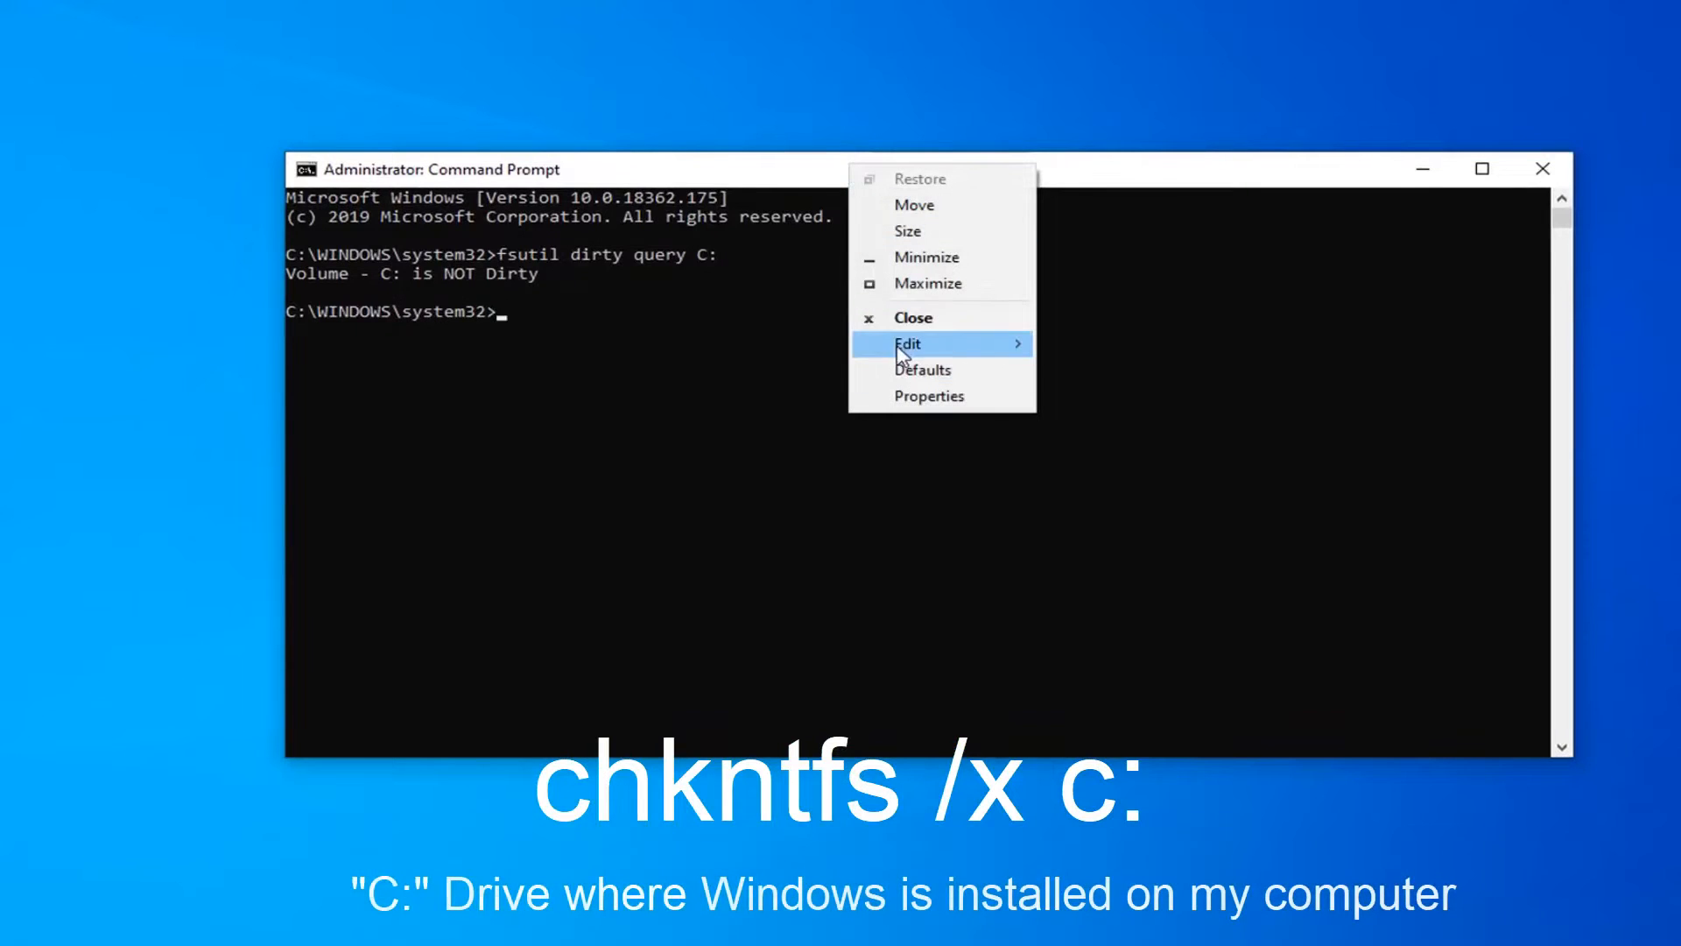
type("chkntfs /x c:")
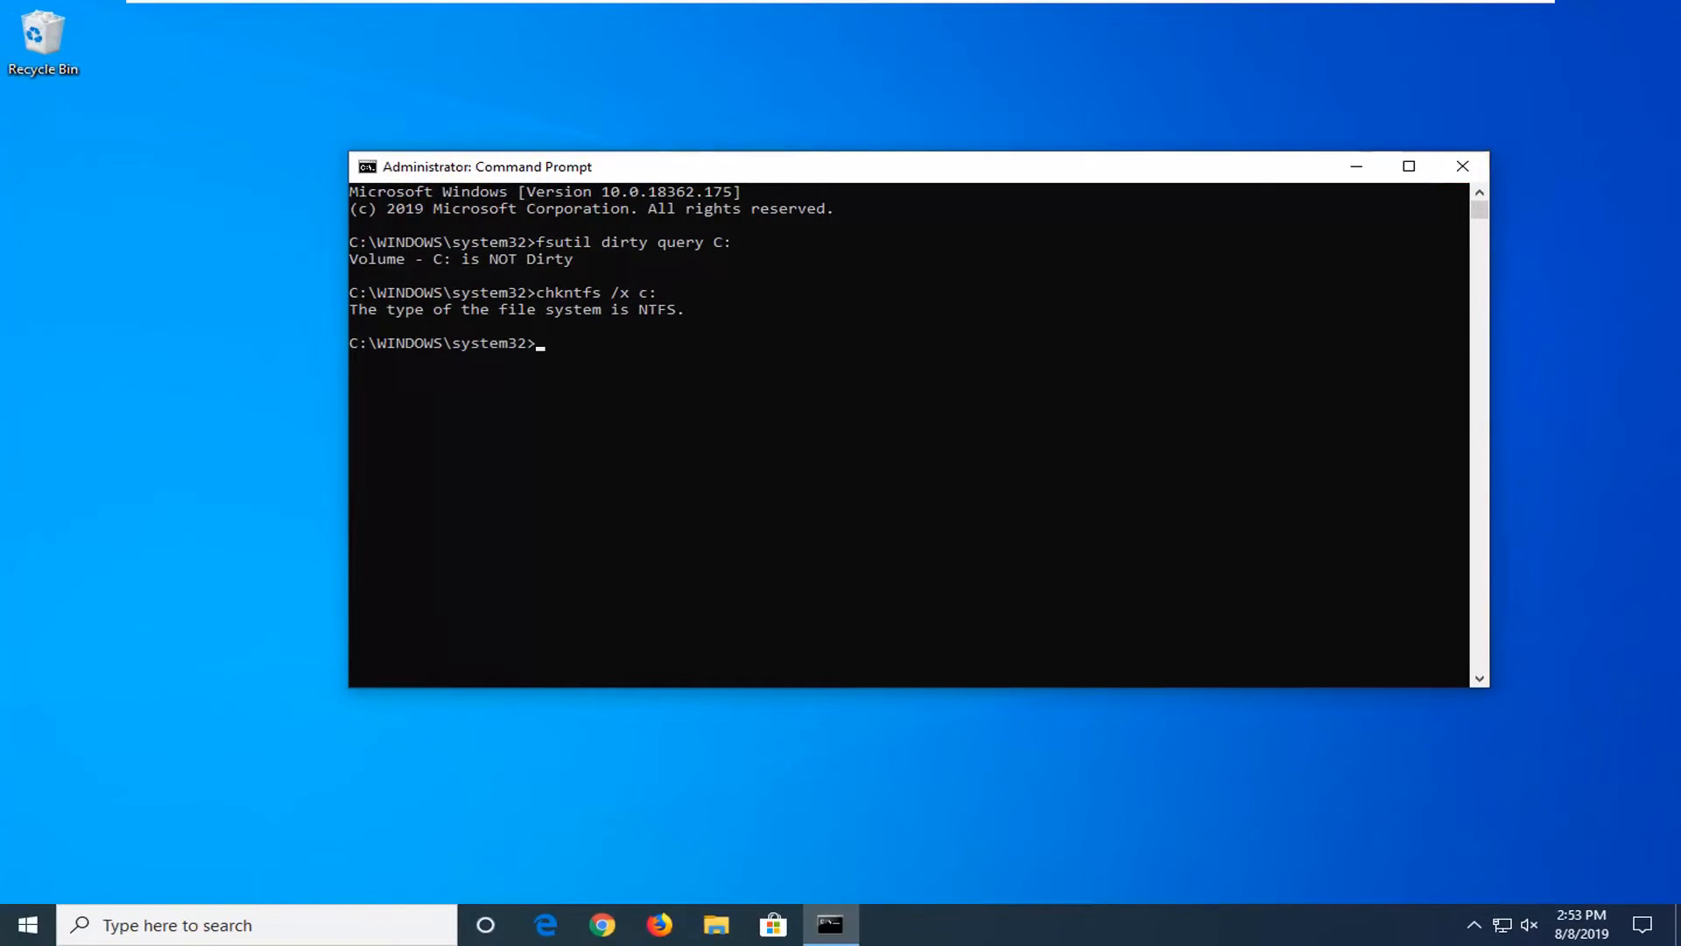
mouse_move(1461, 166)
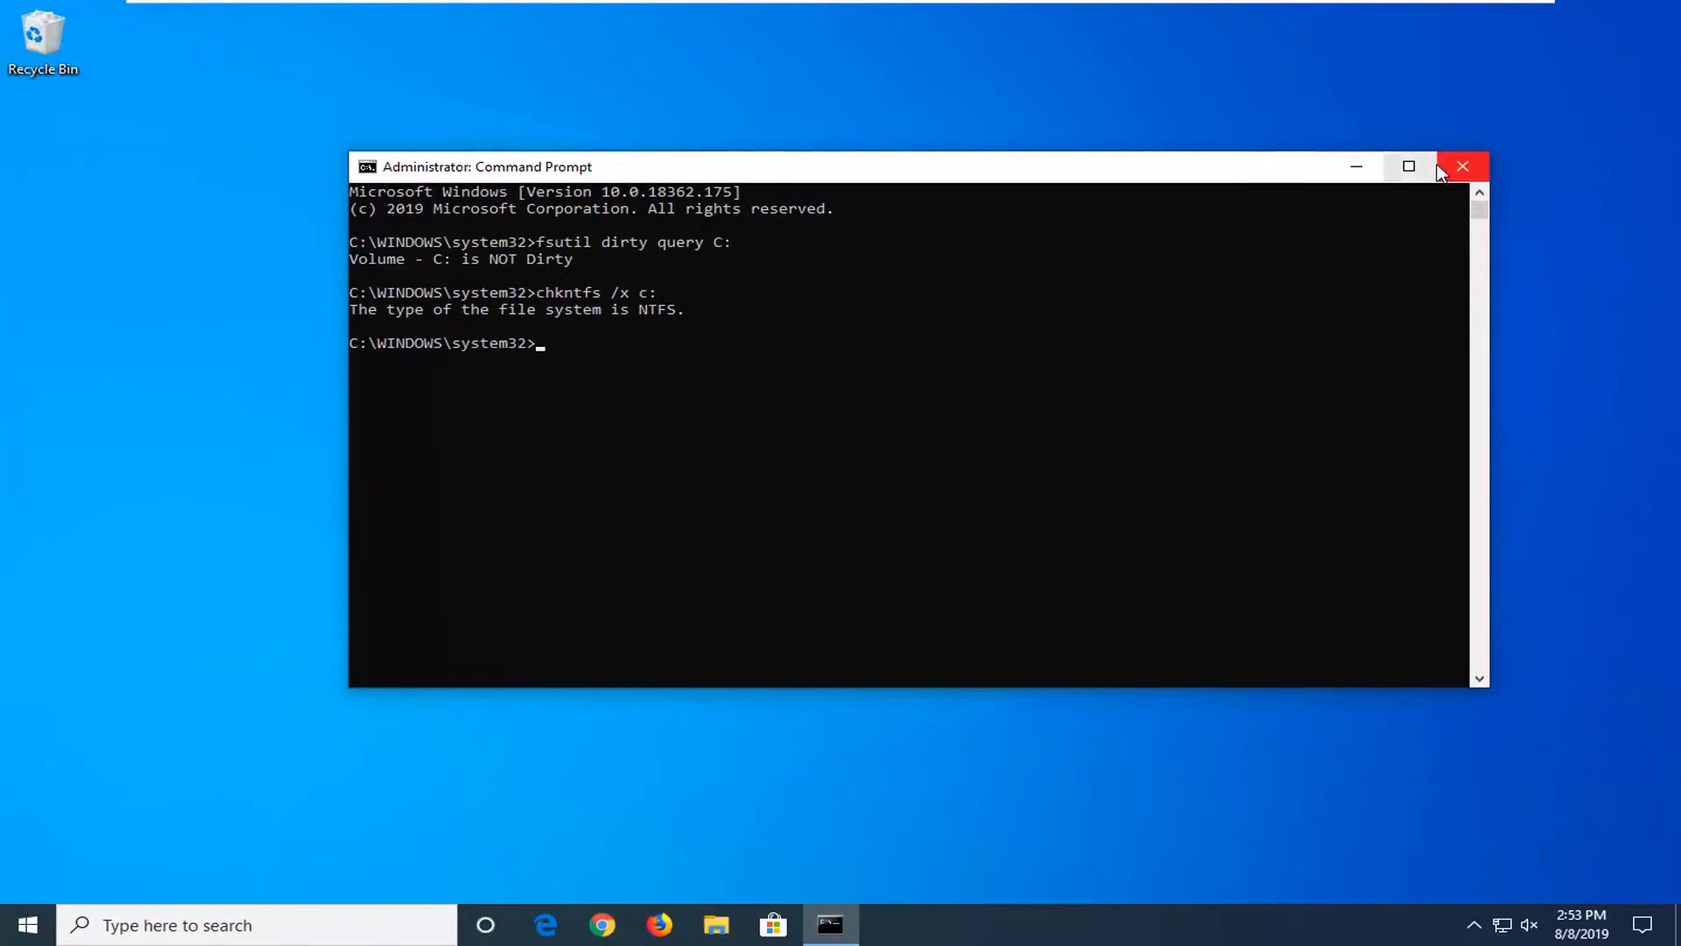
Close the administrator Command Prompt window, leaving the desktop
left_click(1462, 167)
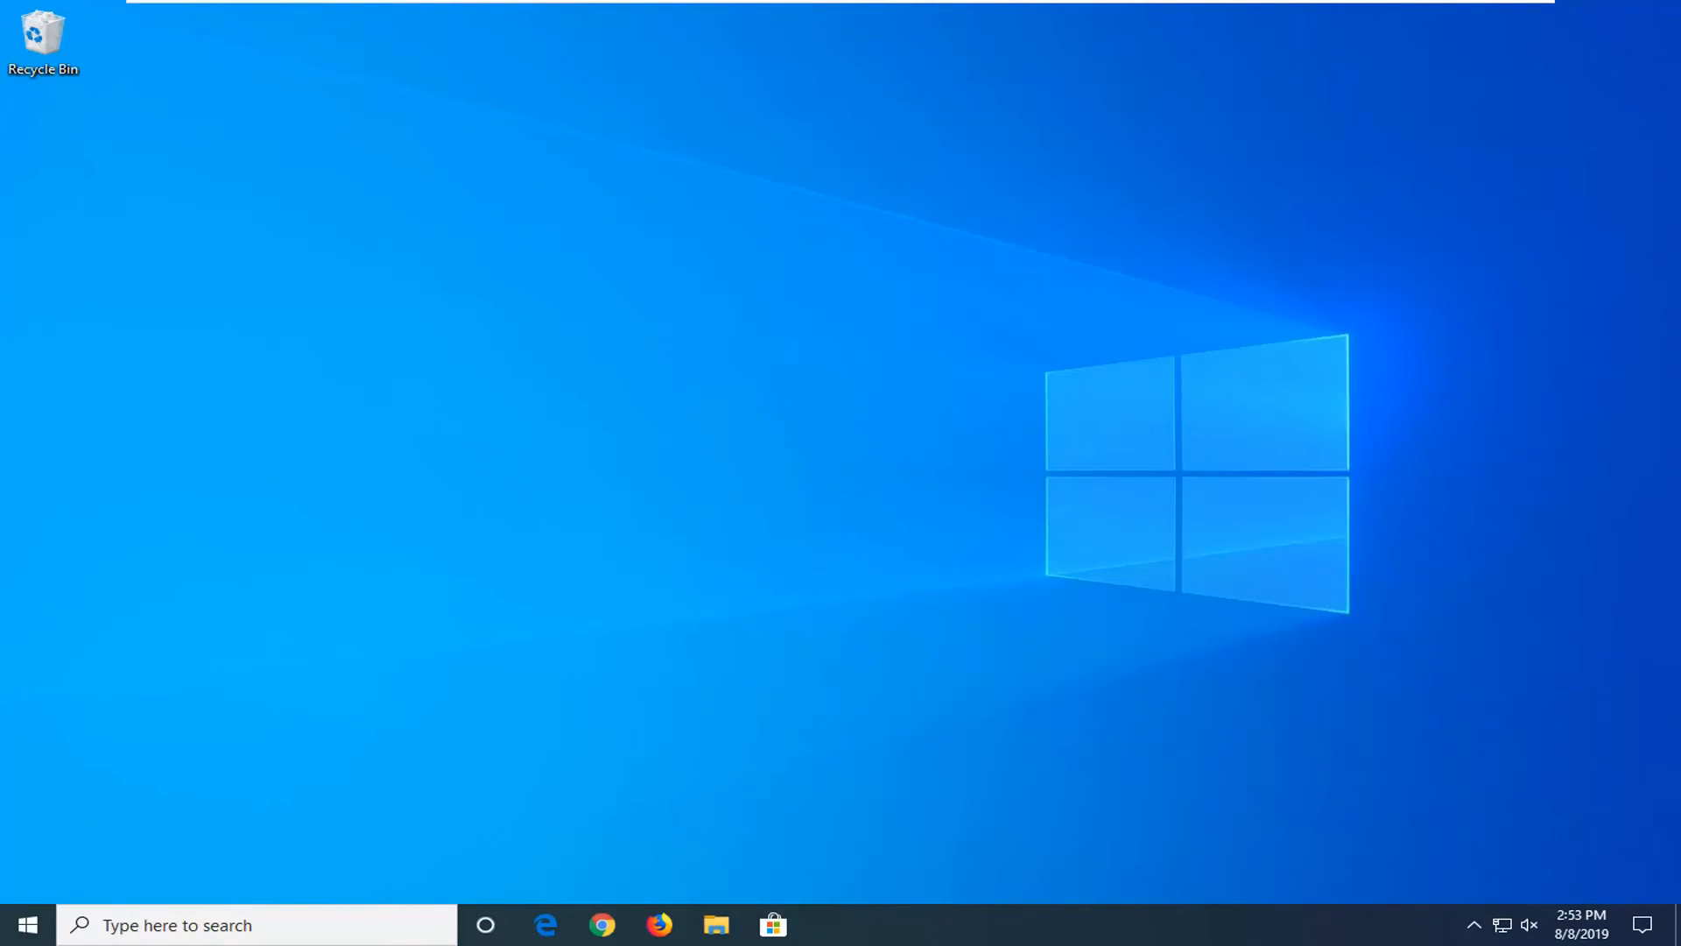